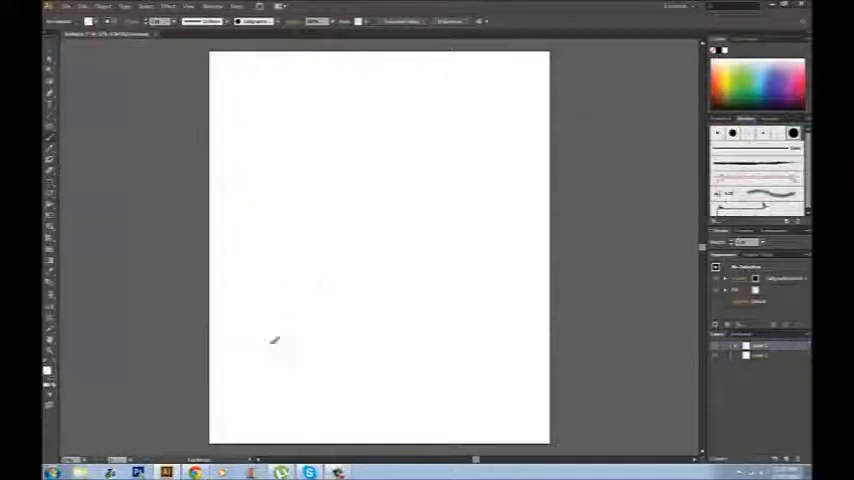
Stroke part of the bird's black outline across the canvas
left_click_drag(272, 344, 488, 344)
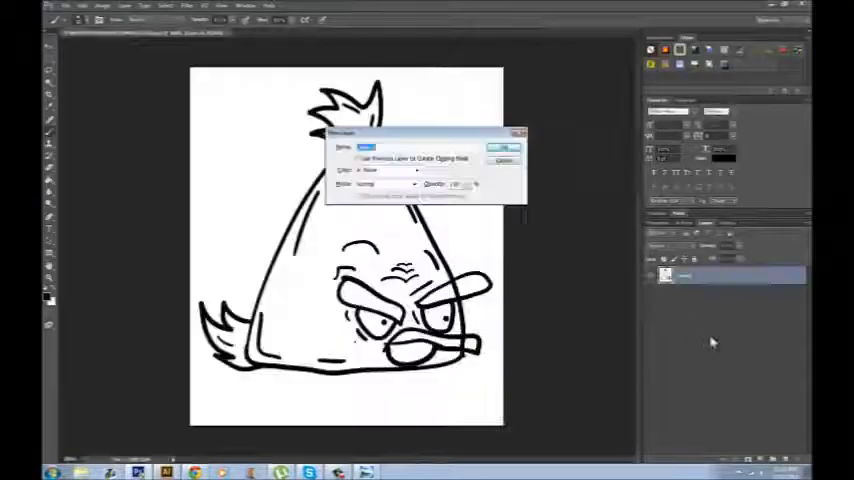
Create the new layer and paint the bird's yellow body, orange brows and beak, black crest and tail
left_click(504, 148)
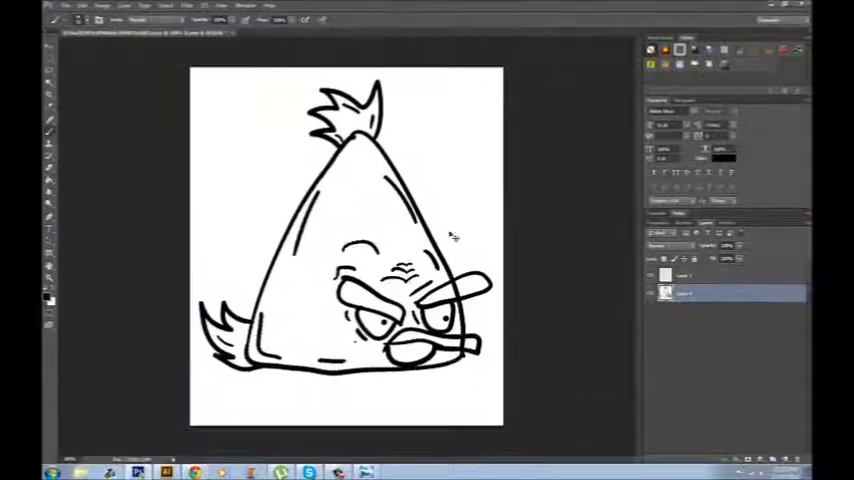
left_click(320, 200)
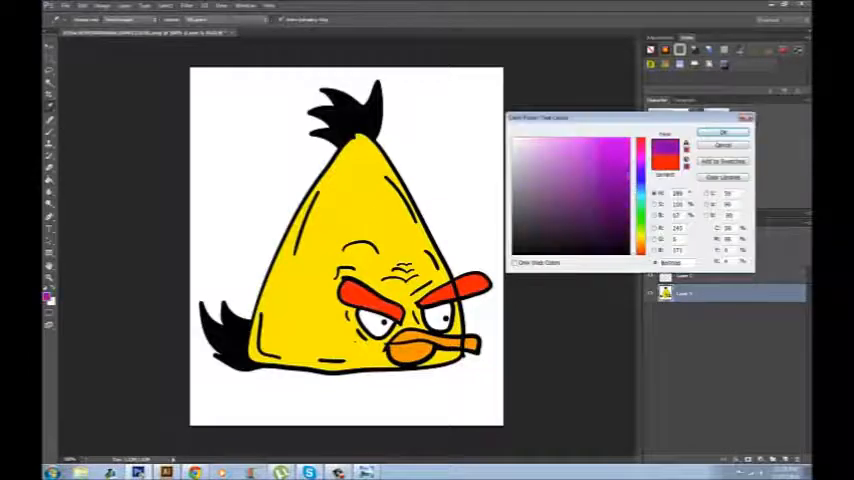
Pick a darker red shade in the Color Picker as the painting colour
left_click(724, 132)
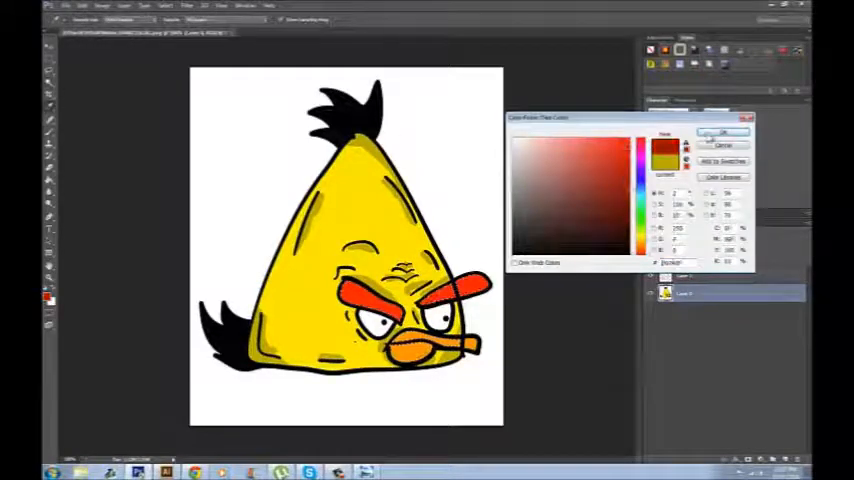
left_click(722, 132)
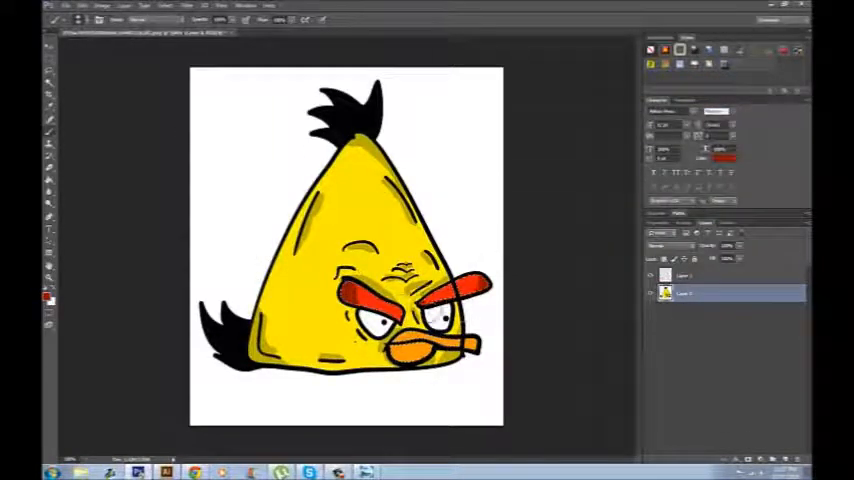